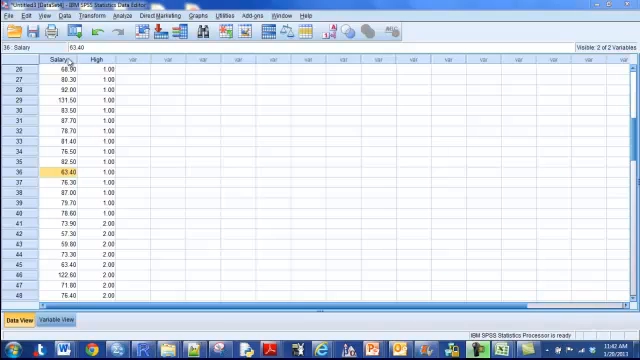
{"action": "mouse_move", "coordinate": [112, 67]}
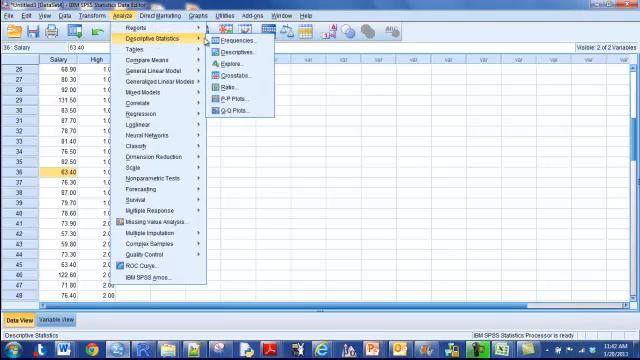
{"action": "mouse_move", "coordinate": [234, 64]}
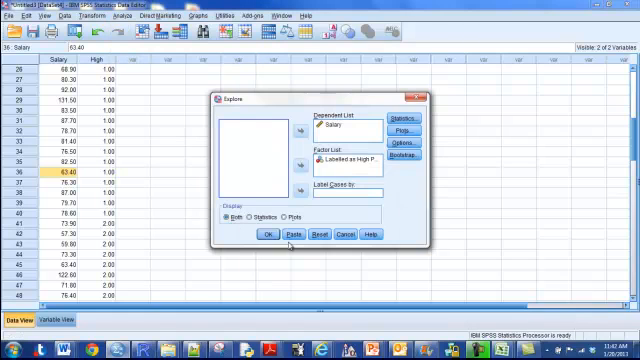
{"action": "mouse_move", "coordinate": [552, 188]}
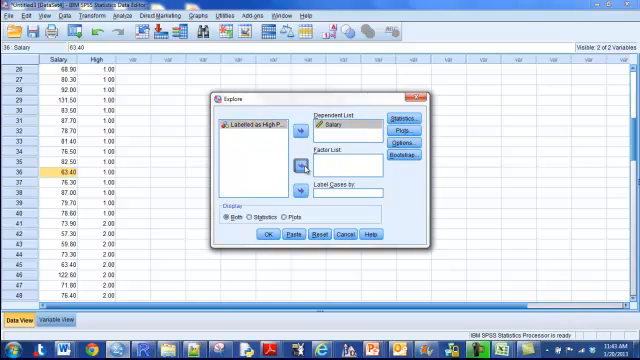
Step: Move High Potential into the Factor List as the grouping variable for Salary
{"action": "left_click", "coordinate": [305, 166]}
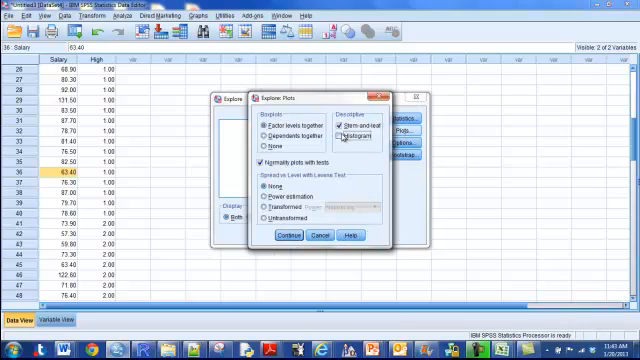
Step: Add histograms to the Explore plots, keeping normality plots with tests
{"action": "left_click", "coordinate": [345, 138]}
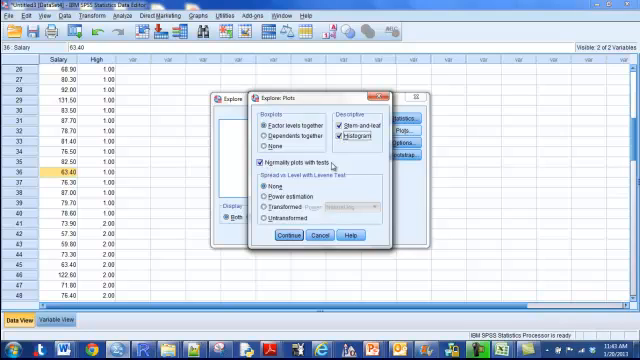
{"action": "mouse_move", "coordinate": [330, 148]}
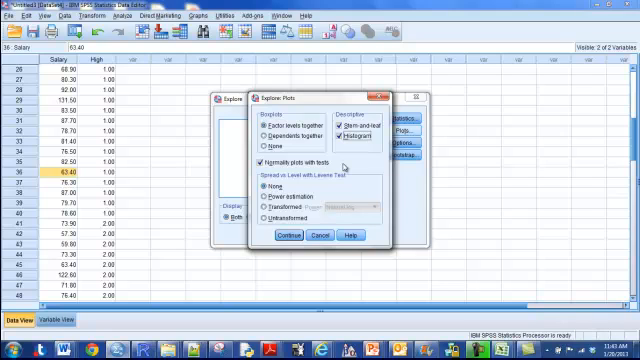
{"action": "left_click", "coordinate": [283, 237]}
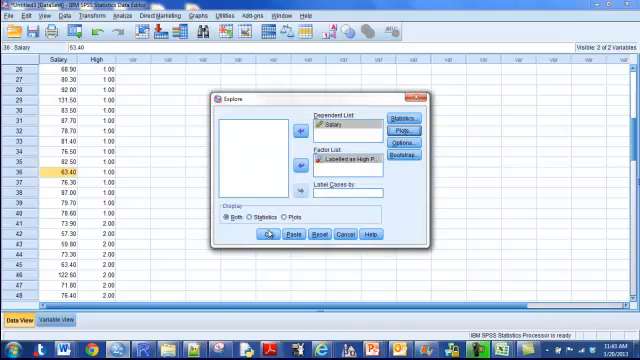
Step: Run Explore and scroll through the Case Processing Summary and Descriptives tables
{"action": "left_click", "coordinate": [272, 235]}
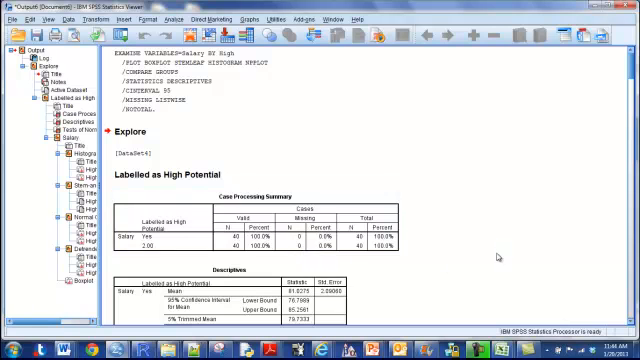
{"action": "scroll", "scroll_direction": "down", "scroll_amount": 3}
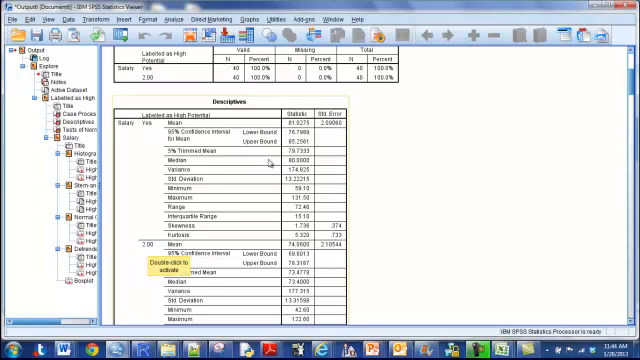
{"action": "mouse_move", "coordinate": [318, 178]}
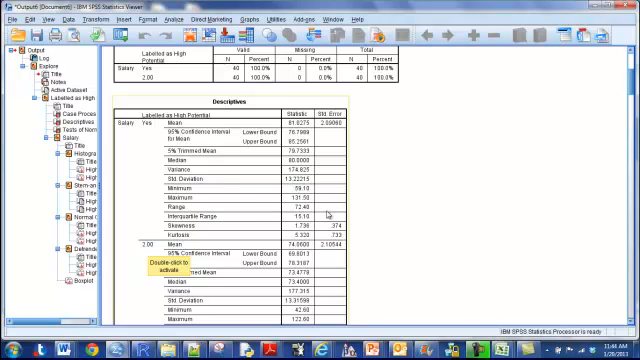
{"action": "scroll", "scroll_direction": "down", "scroll_amount": 3}
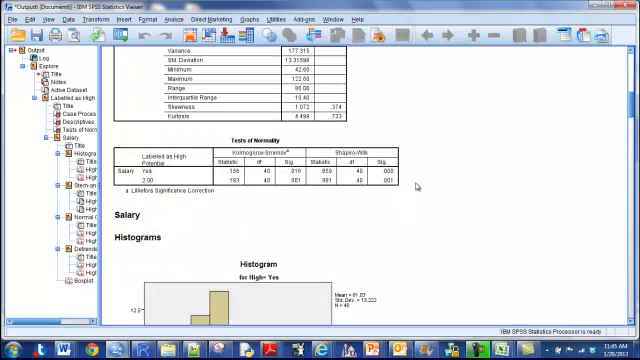
{"action": "scroll", "scroll_direction": "down", "scroll_amount": 3}
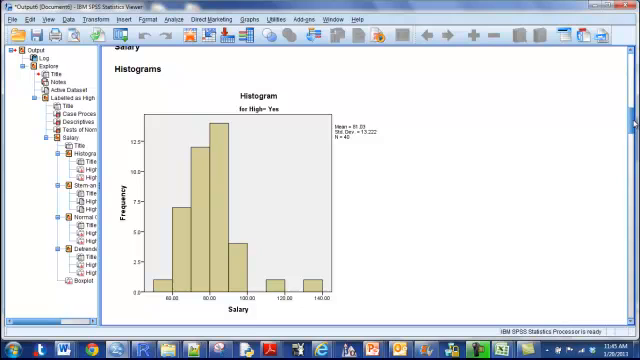
{"action": "scroll", "scroll_direction": "down", "scroll_amount": 3}
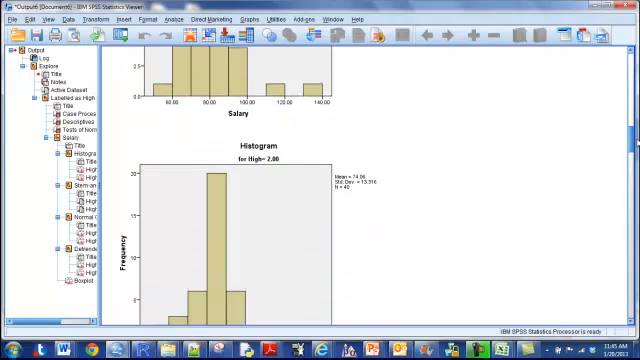
{"action": "scroll", "scroll_direction": "down", "scroll_amount": 3}
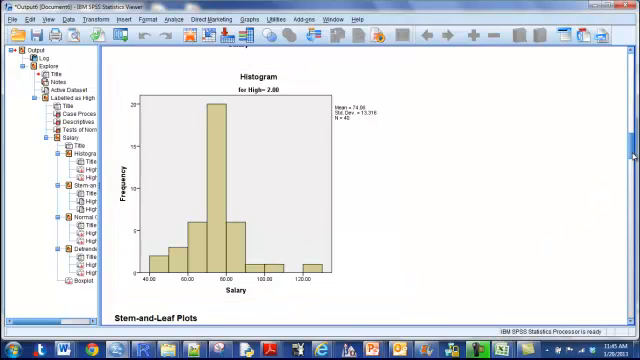
{"action": "scroll", "scroll_direction": "down", "scroll_amount": 3}
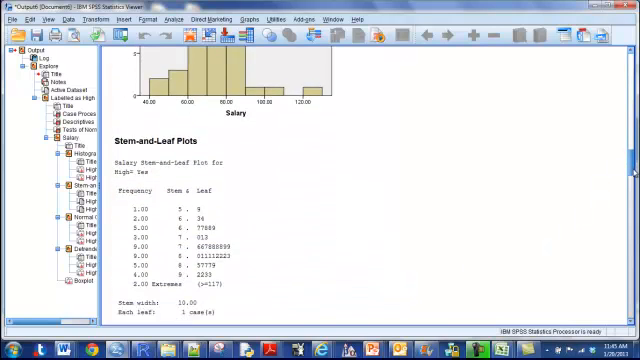
{"action": "scroll", "scroll_direction": "down", "scroll_amount": 3}
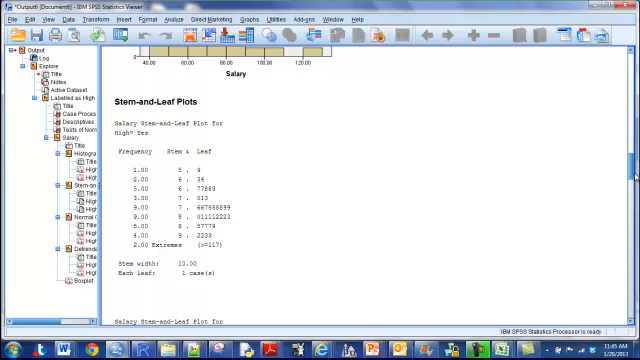
{"action": "mouse_move", "coordinate": [268, 327]}
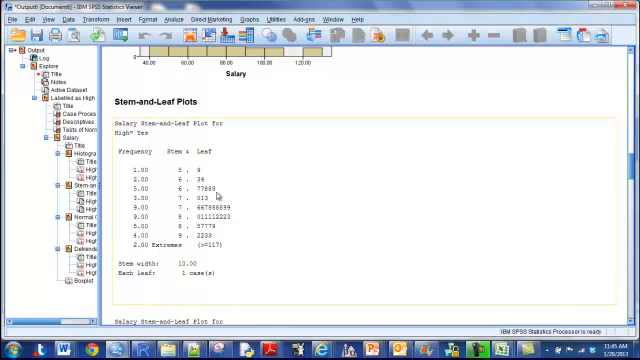
{"action": "mouse_move", "coordinate": [193, 192]}
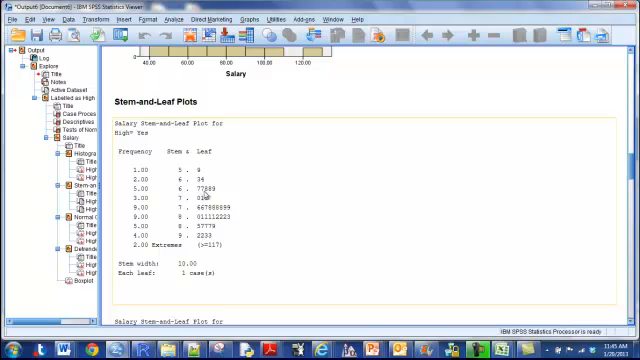
Step: Scroll past the Normal and Detrended Normal Q-Q plots for both groups to the boxplot
{"action": "scroll", "scroll_direction": "down", "scroll_amount": 3}
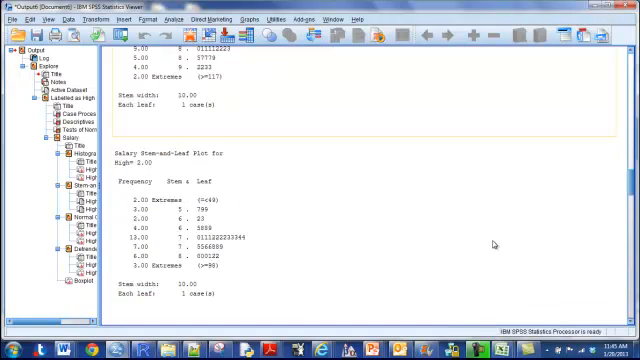
{"action": "scroll", "scroll_direction": "down", "scroll_amount": 3}
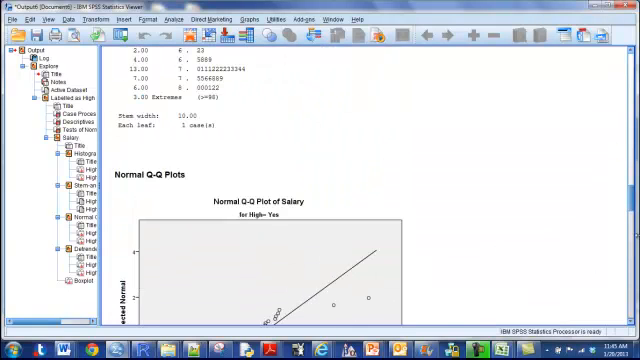
{"action": "scroll", "scroll_direction": "down", "scroll_amount": 3}
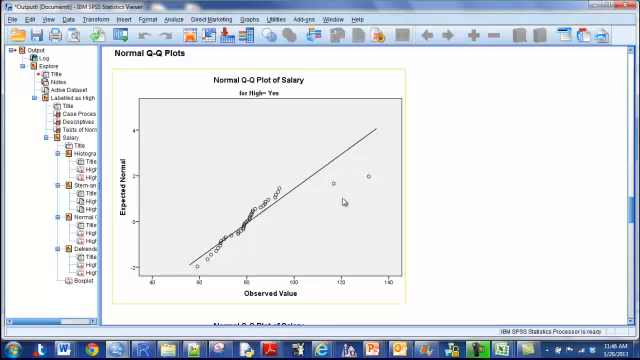
{"action": "mouse_move", "coordinate": [370, 193]}
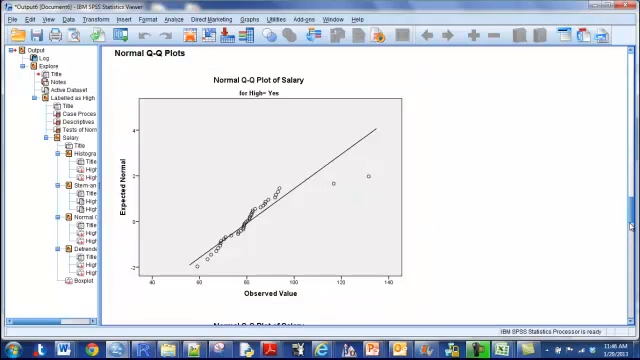
{"action": "scroll", "scroll_direction": "down", "scroll_amount": 3}
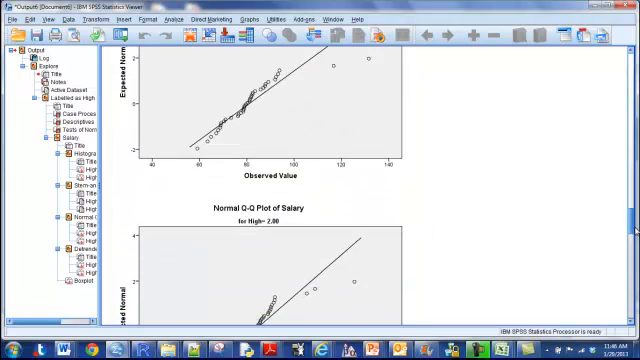
{"action": "scroll", "scroll_direction": "down", "scroll_amount": 3}
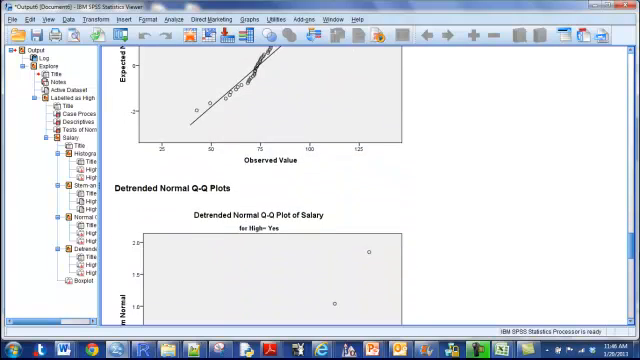
{"action": "scroll", "scroll_direction": "down", "scroll_amount": 3}
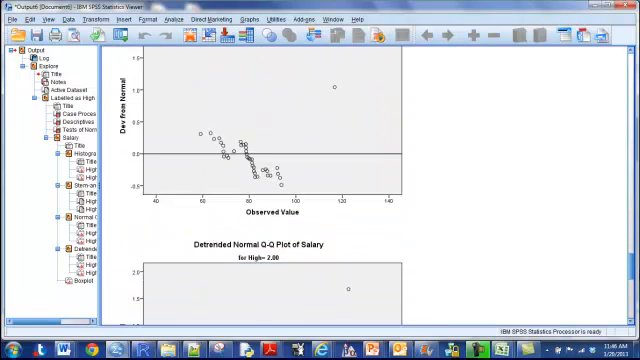
{"action": "scroll", "scroll_direction": "down", "scroll_amount": 3}
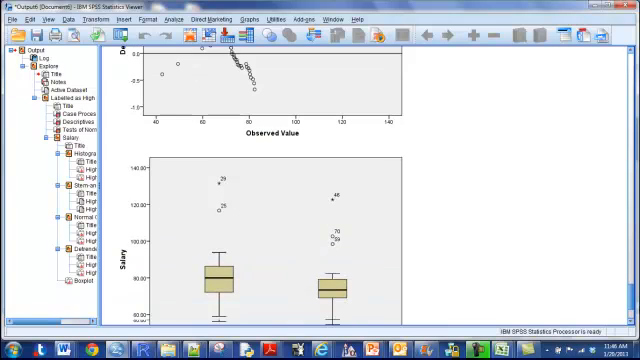
{"action": "scroll", "scroll_direction": "down", "scroll_amount": 3}
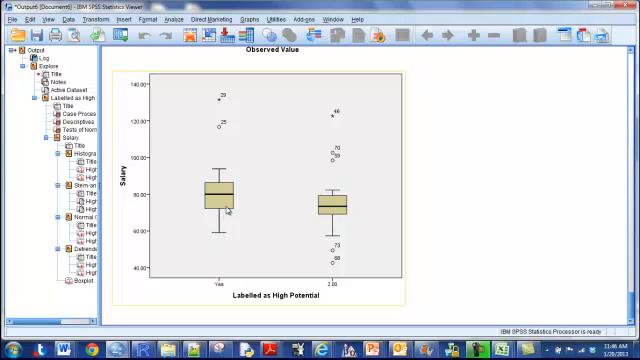
{"action": "mouse_move", "coordinate": [222, 185]}
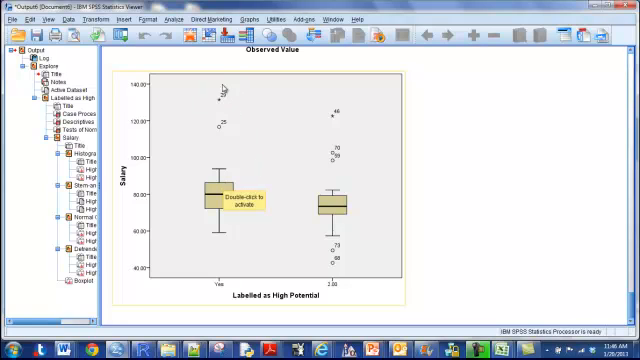
{"action": "mouse_move", "coordinate": [224, 97]}
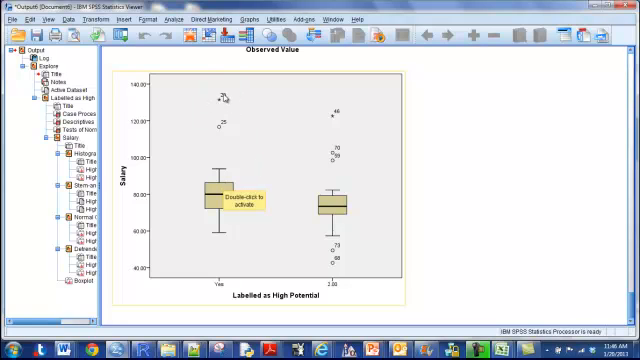
{"action": "mouse_move", "coordinate": [224, 133]}
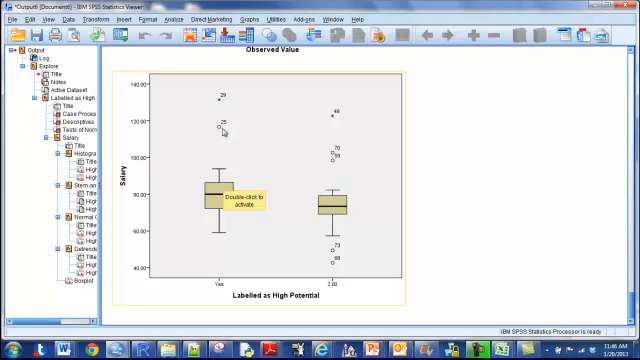
{"action": "mouse_move", "coordinate": [214, 97]}
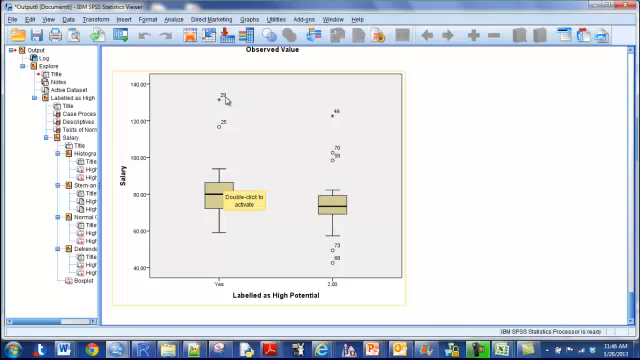
{"action": "mouse_move", "coordinate": [227, 103]}
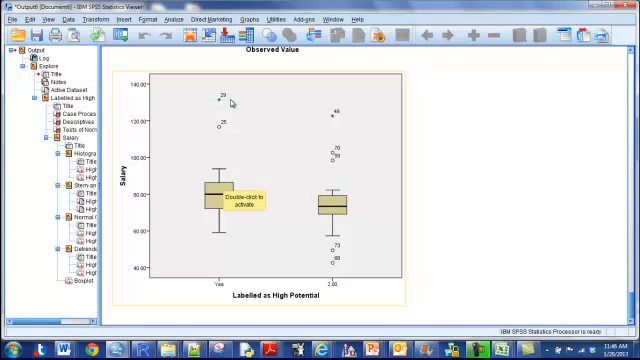
{"action": "mouse_move", "coordinate": [218, 137]}
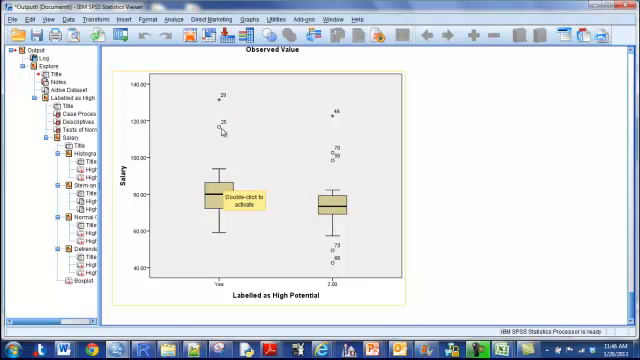
{"action": "mouse_move", "coordinate": [213, 188]}
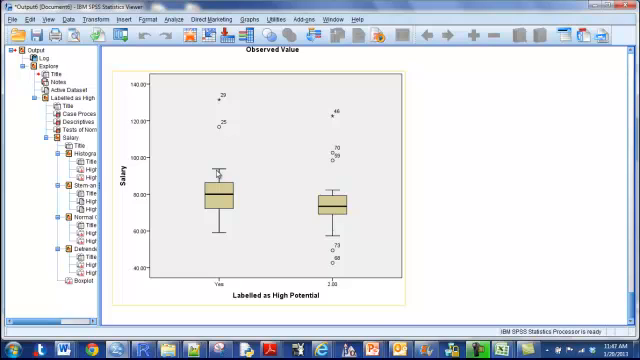
{"action": "mouse_move", "coordinate": [288, 199]}
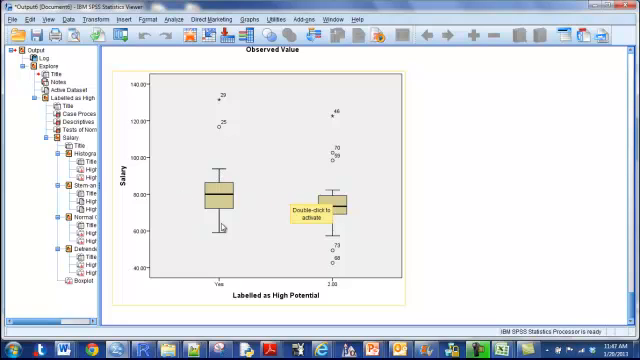
{"action": "mouse_move", "coordinate": [240, 198]}
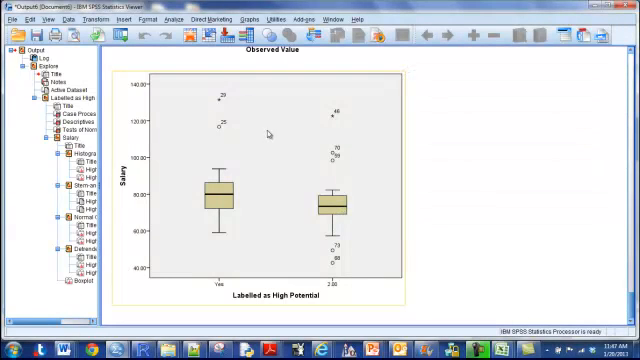
{"action": "mouse_move", "coordinate": [410, 161]}
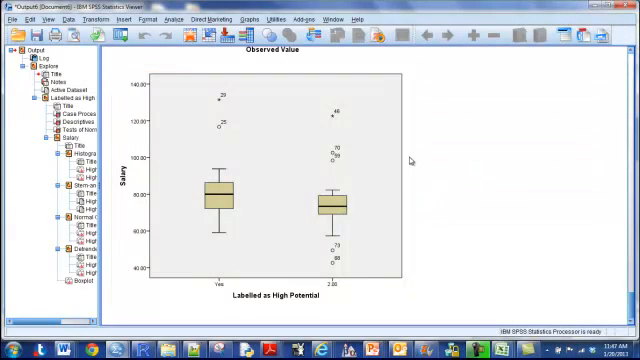
{"action": "left_click", "coordinate": [280, 190]}
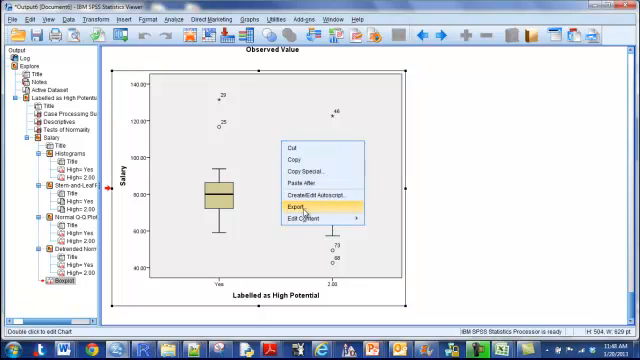
{"action": "mouse_move", "coordinate": [294, 217]}
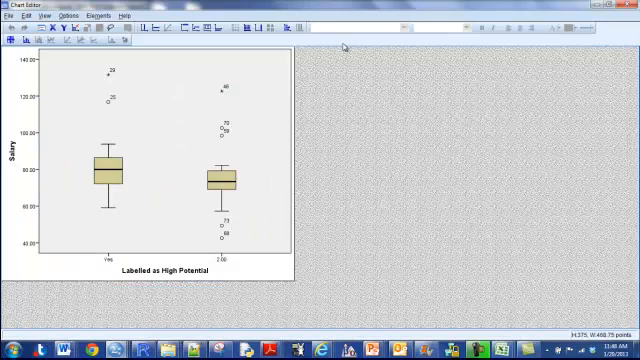
{"action": "mouse_move", "coordinate": [170, 123]}
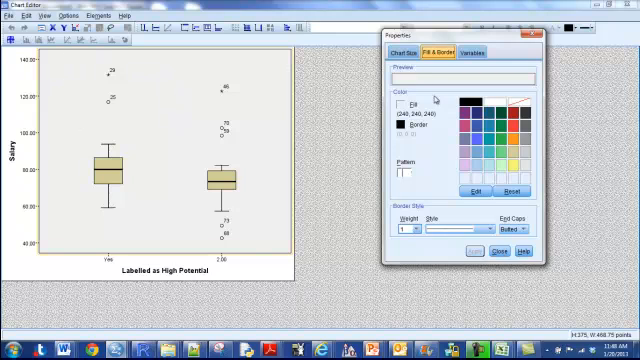
{"action": "mouse_move", "coordinate": [444, 104]}
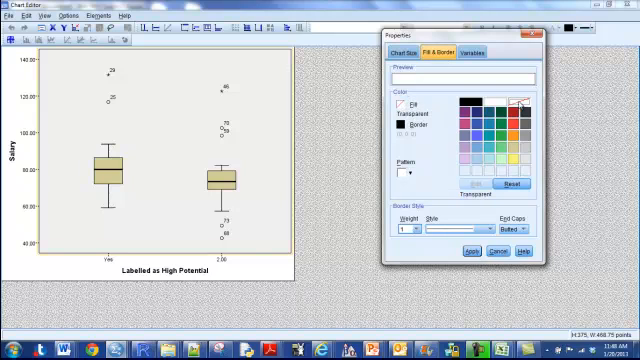
{"action": "mouse_move", "coordinate": [460, 307]}
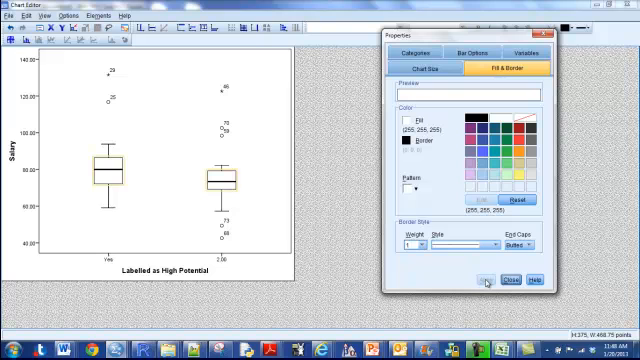
{"action": "mouse_move", "coordinate": [402, 191]}
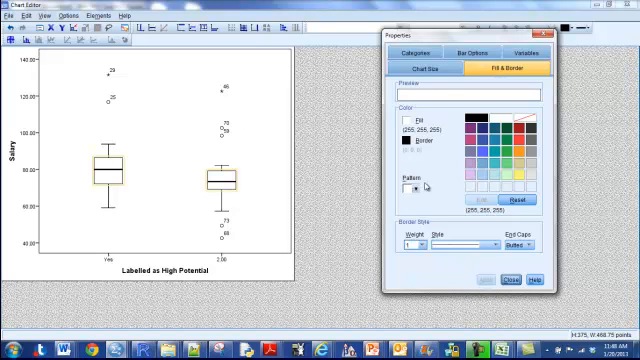
{"action": "mouse_move", "coordinate": [145, 72]}
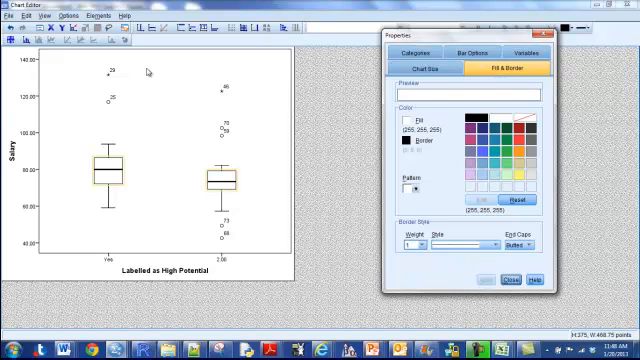